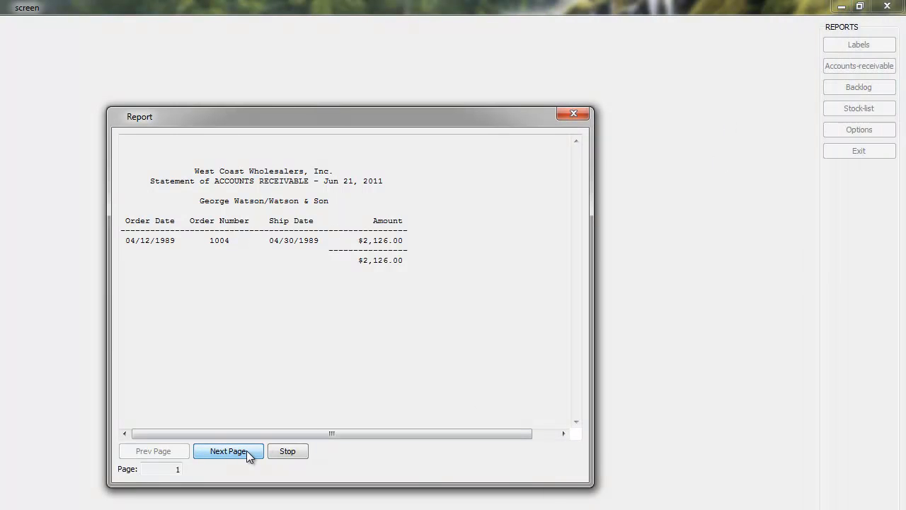
Advance two pages in the Report window to later customers' statements
click(228, 451)
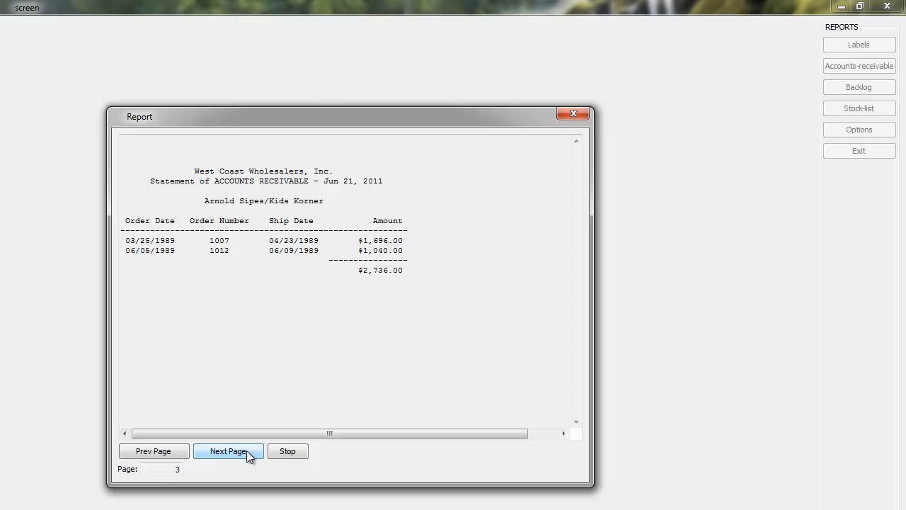
click(227, 451)
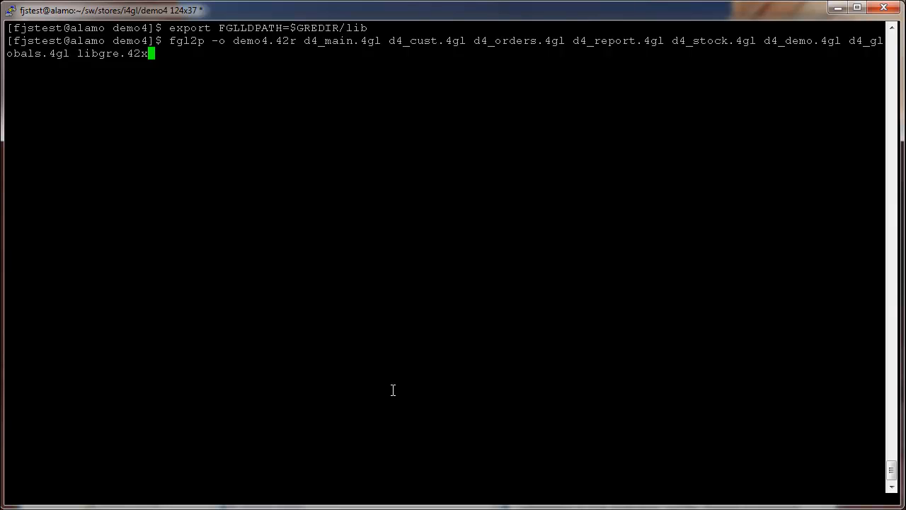
mouse_move(387, 384)
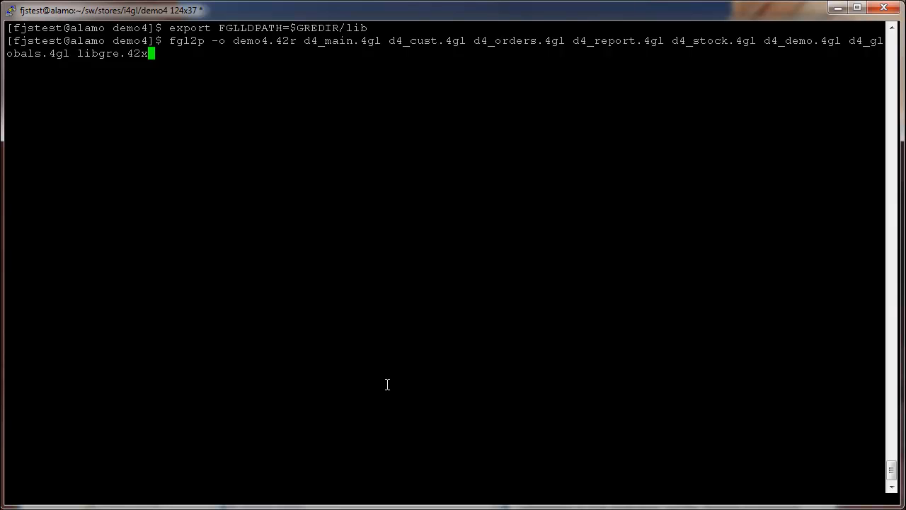
mouse_move(329, 271)
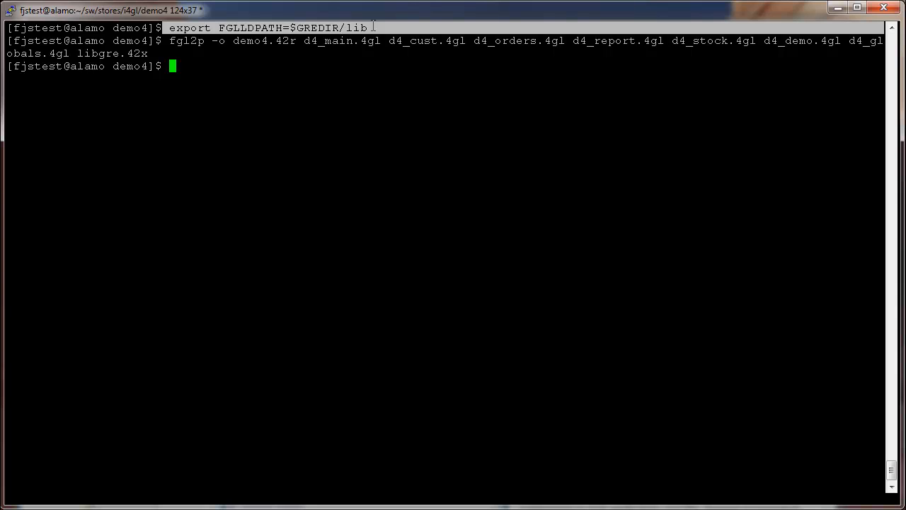
Open d4_report.4gl in vi and scroll to the fgl_report_selectDevice("PDF") block
text(vi d)
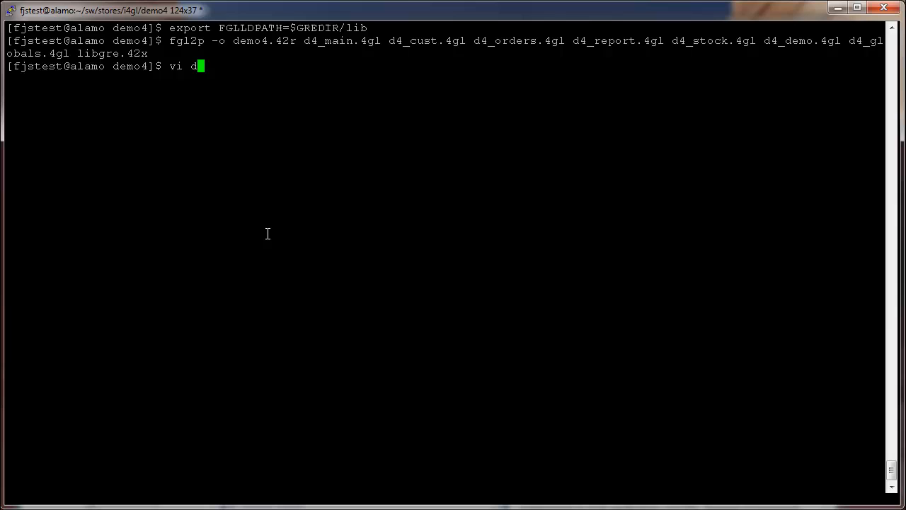
text(4_report)
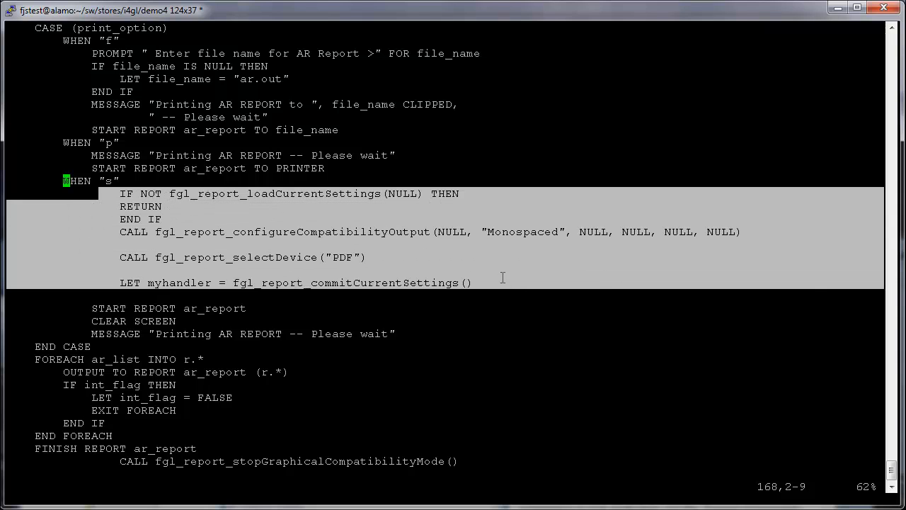
mouse_move(35, 449)
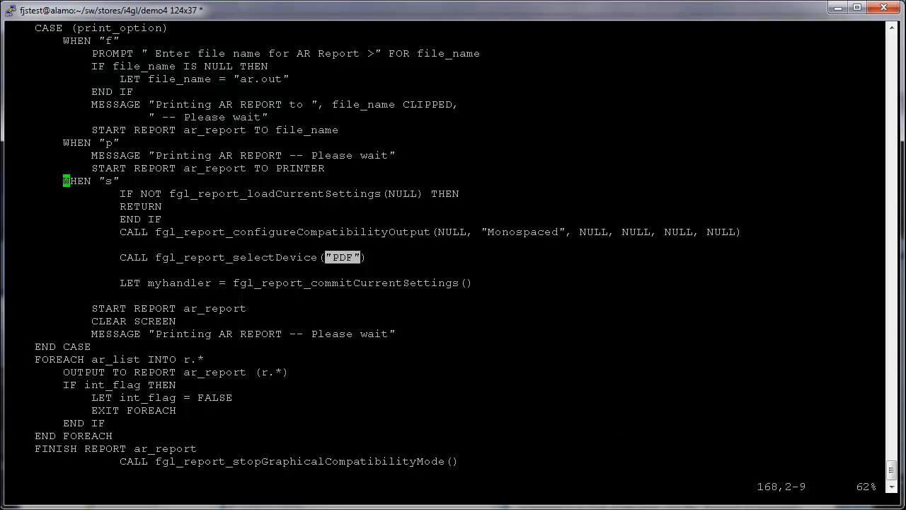
scroll(down, 3)
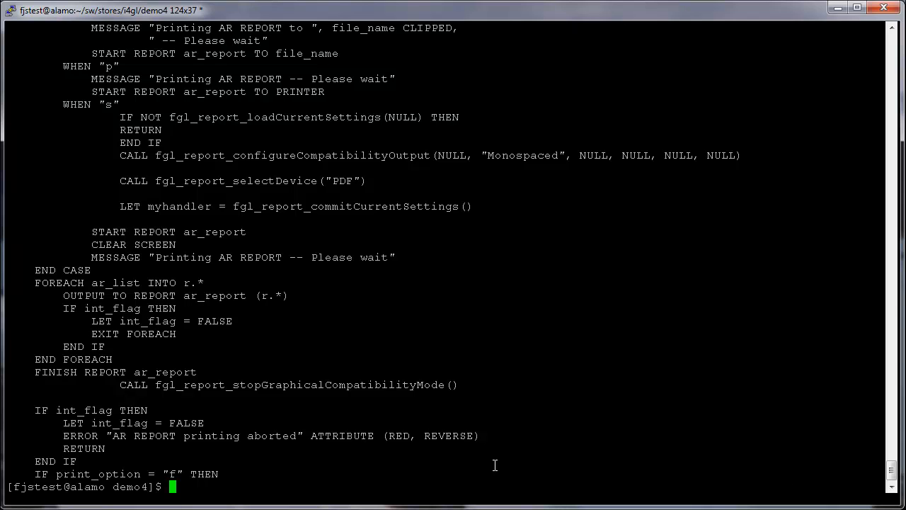
Launch demo4 with fglrun and run Reports > Accounts-receivable
text(fglu)
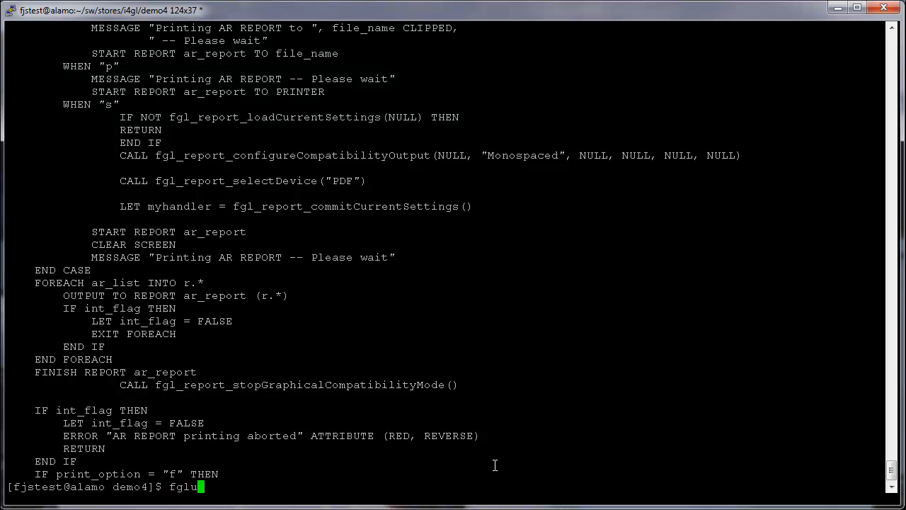
text(run demo4)
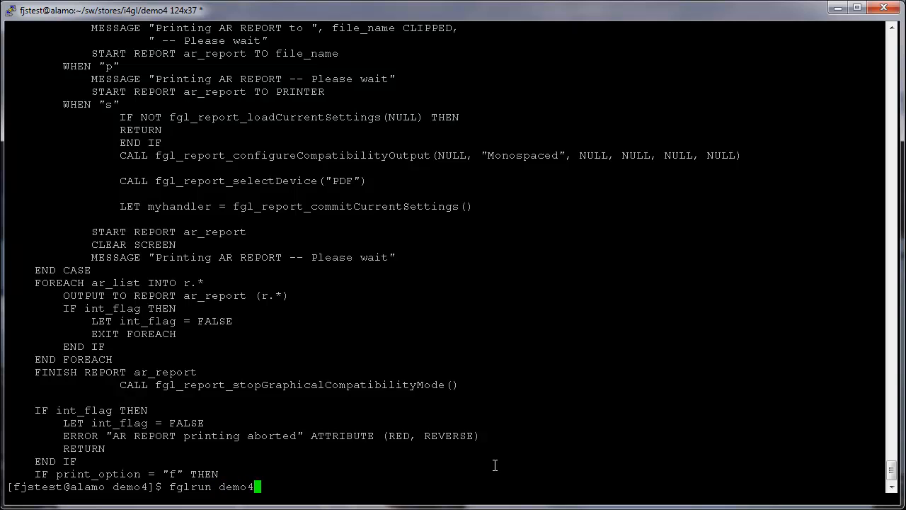
key(Return)
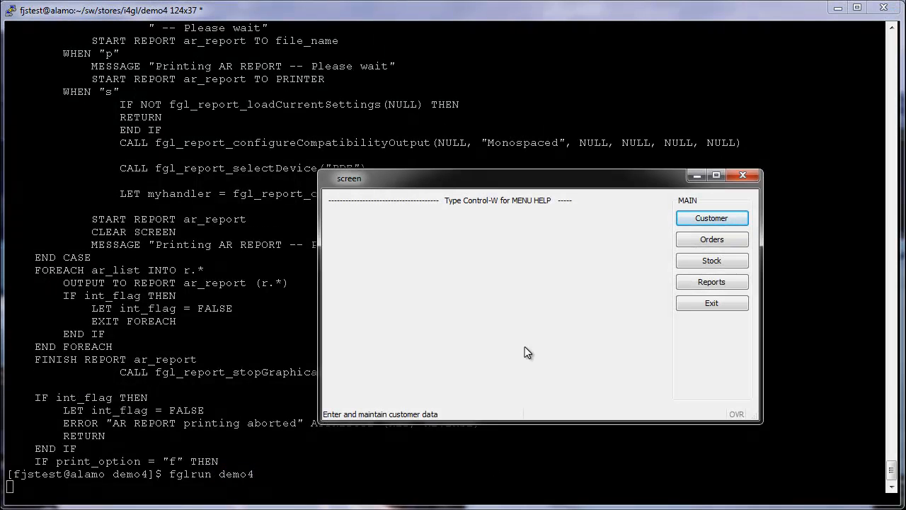
click(711, 281)
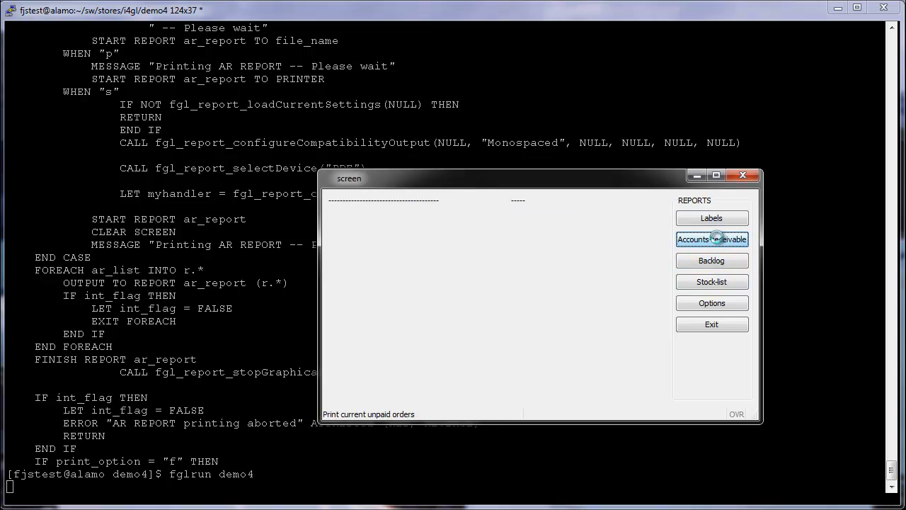
click(711, 239)
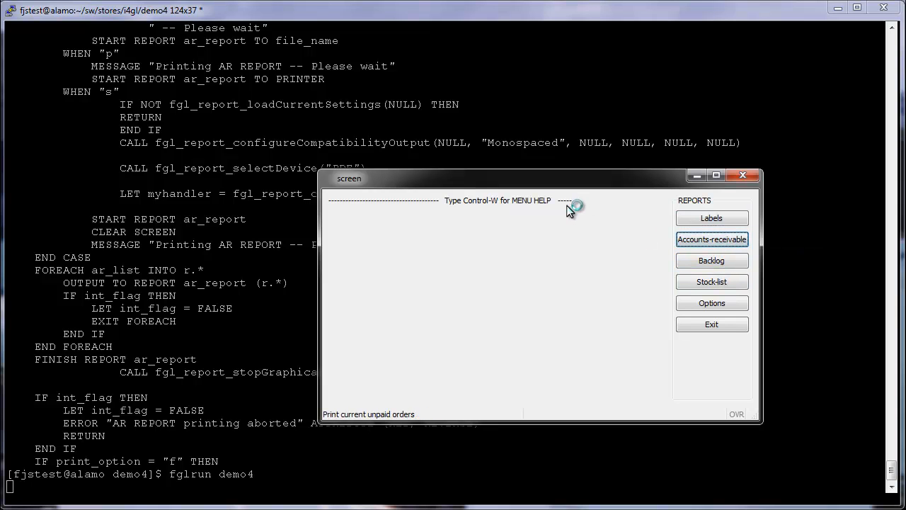
click(710, 238)
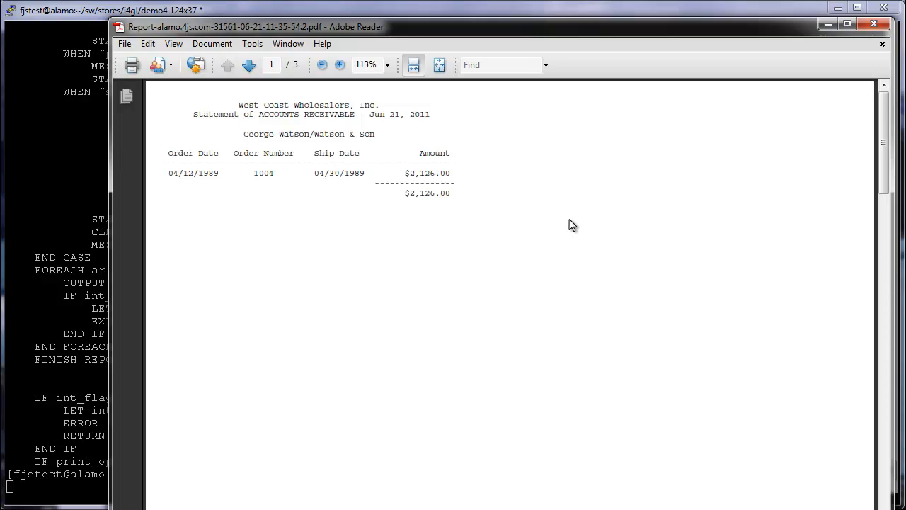
mouse_move(550, 237)
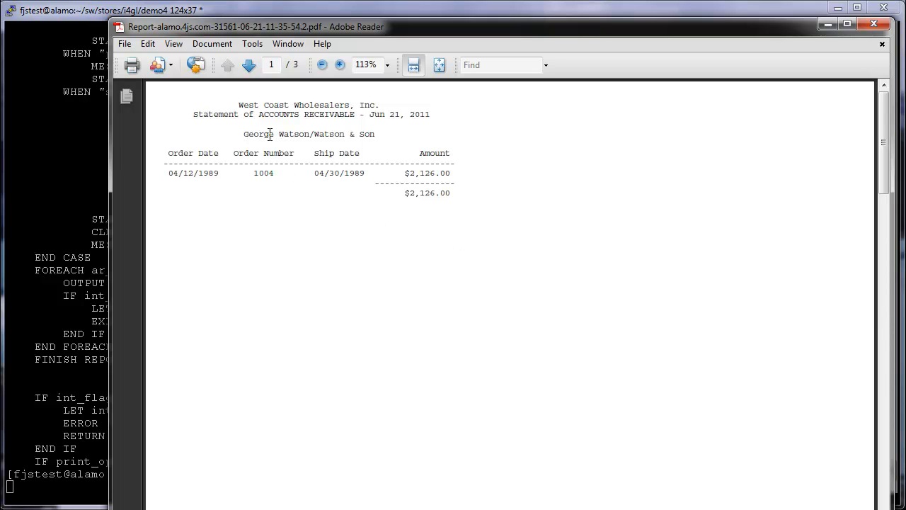
View page 2 of the PDF report in Adobe Reader, then close Reader
click(248, 65)
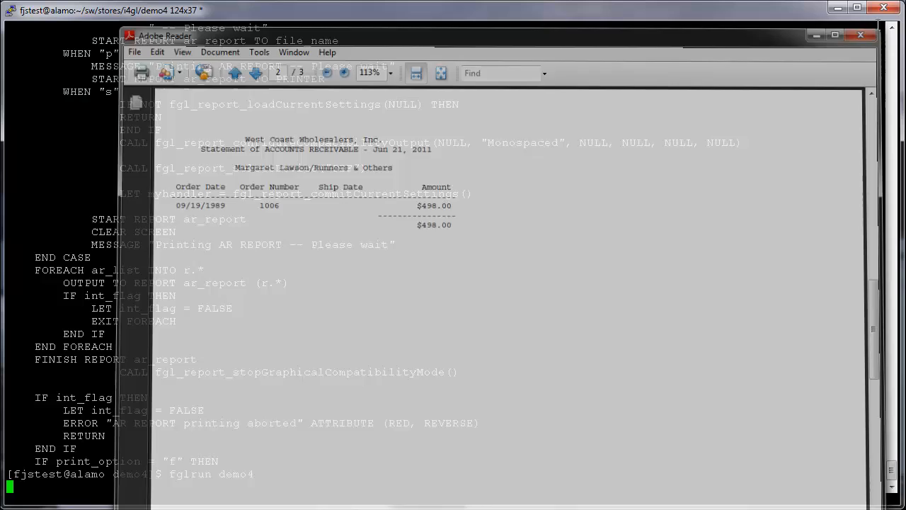
click(860, 35)
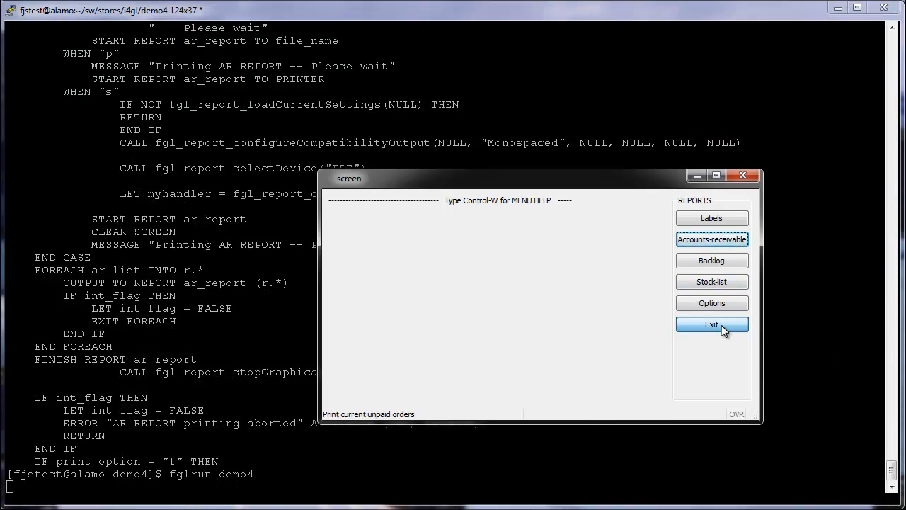
Switch d4_report.4gl's output device to SVG, rerun demo4, then change it to XLS
click(711, 324)
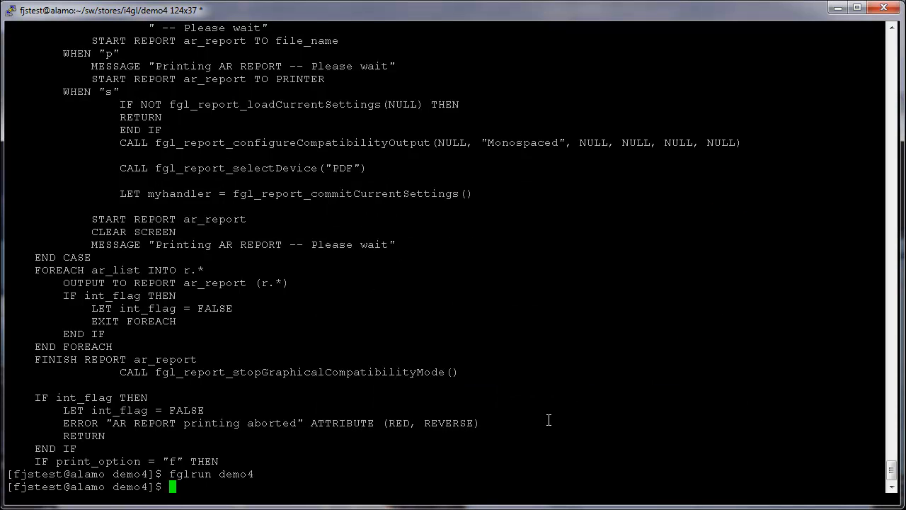
text(vi)
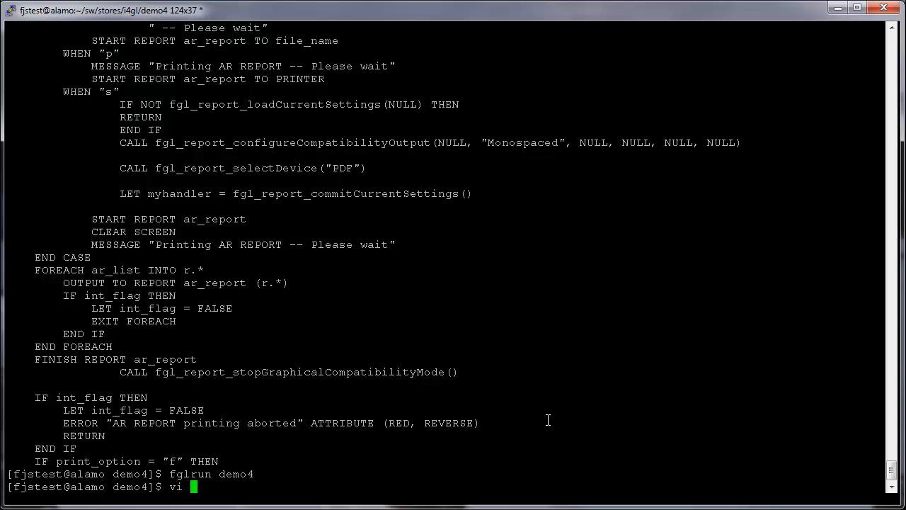
text(d4)
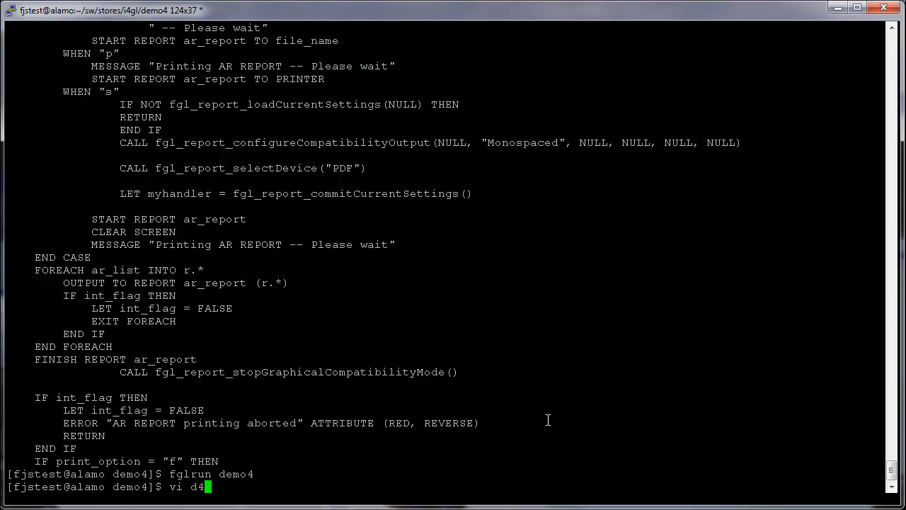
text(_report.4gl)
click(243, 168)
text(S)
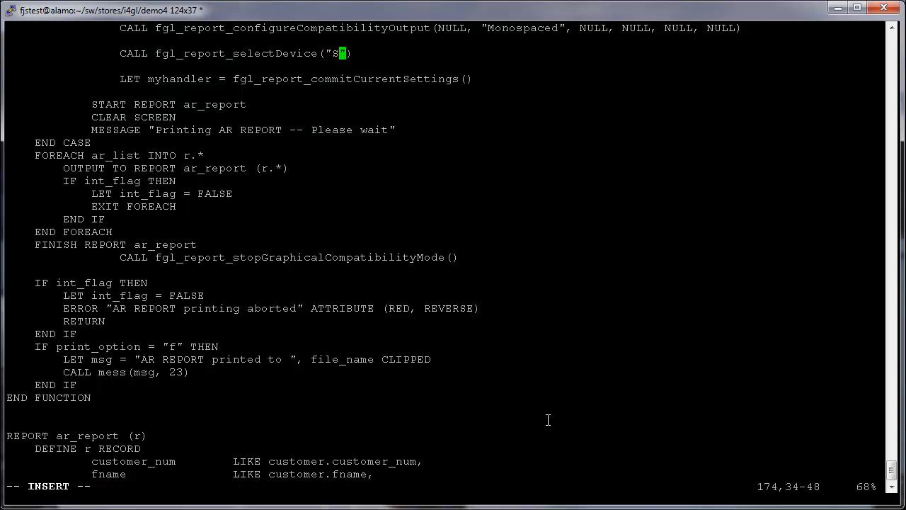
text(VG)
text(fglrun demo4)
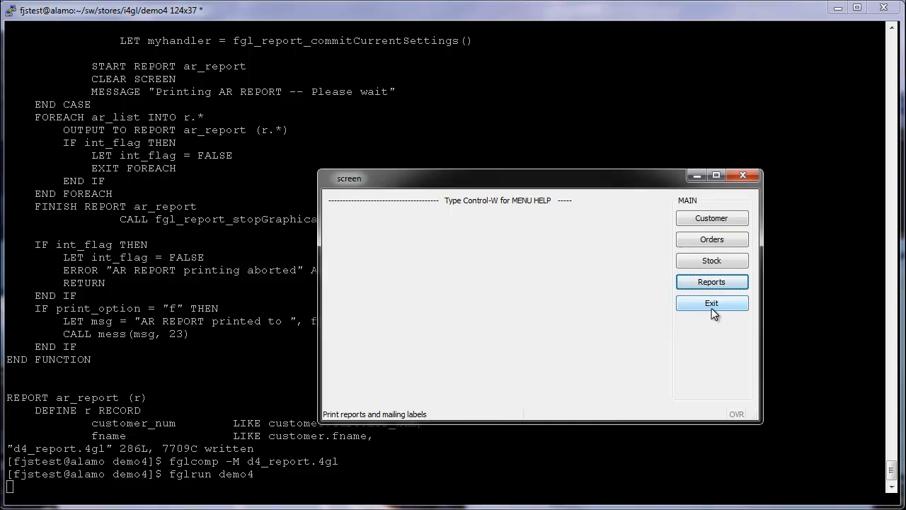
click(712, 303)
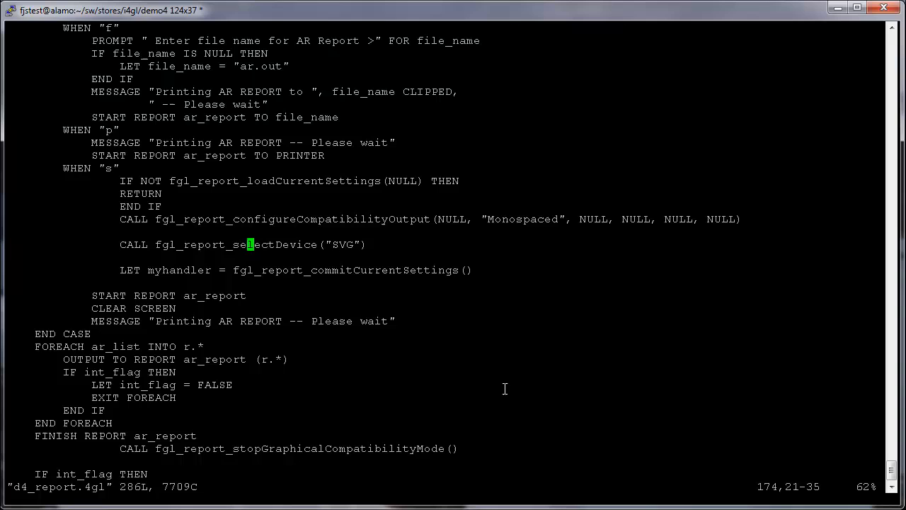
text(XLS)
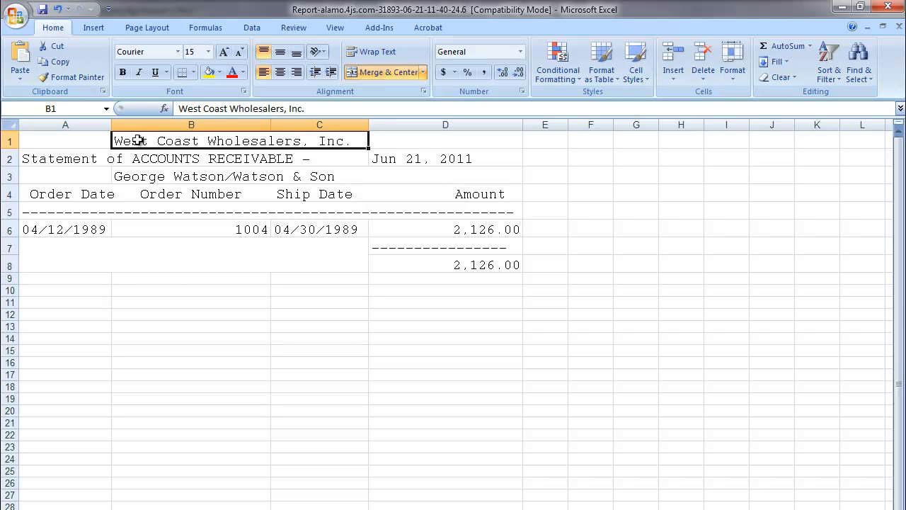
Select cell B1, the company name heading, in the Excel report
click(123, 72)
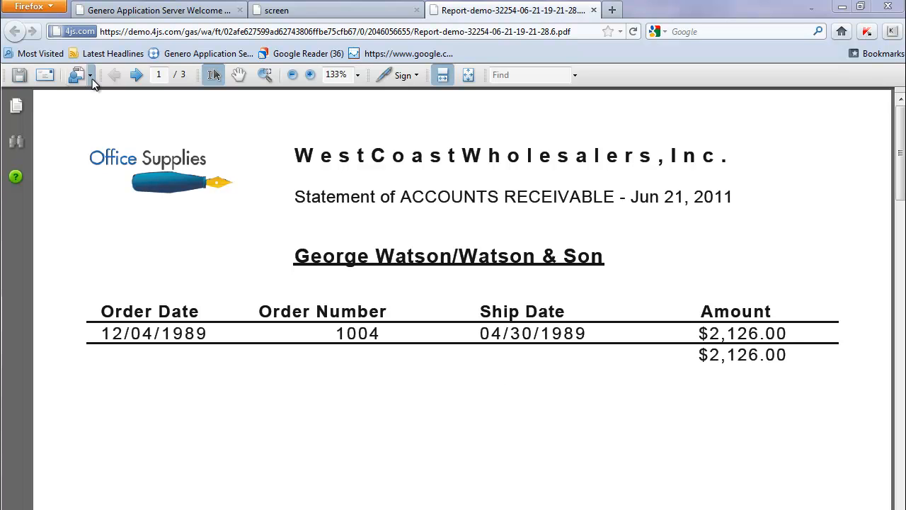
Review the enhanced report and pie-chart PDFs in Firefox, advancing the statement to page 2
click(135, 74)
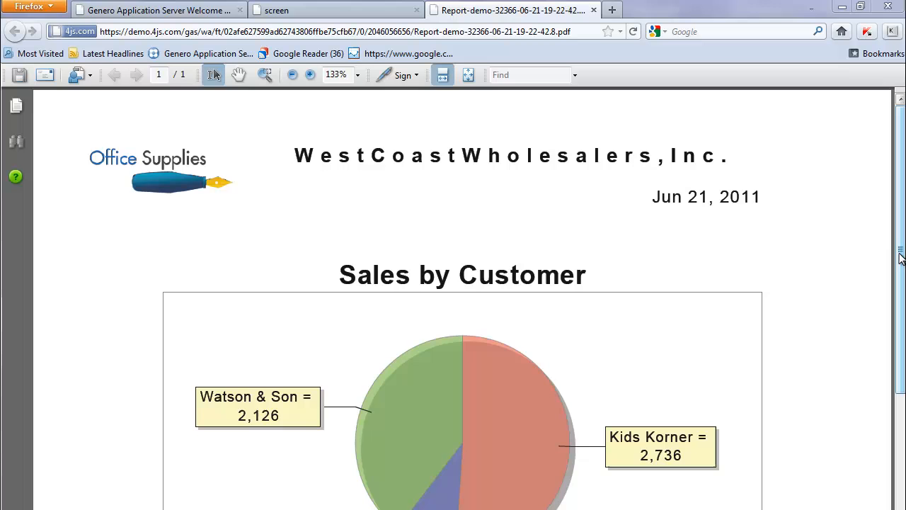
scroll(down, 3)
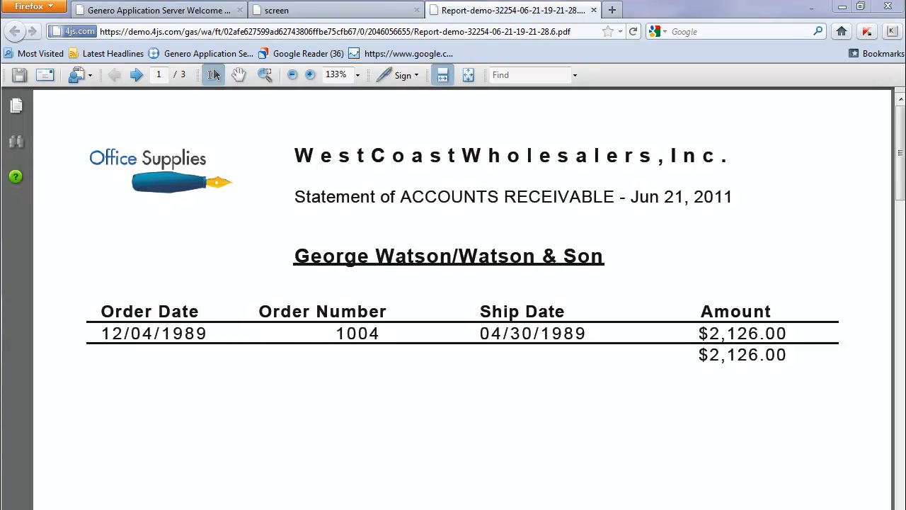
click(135, 74)
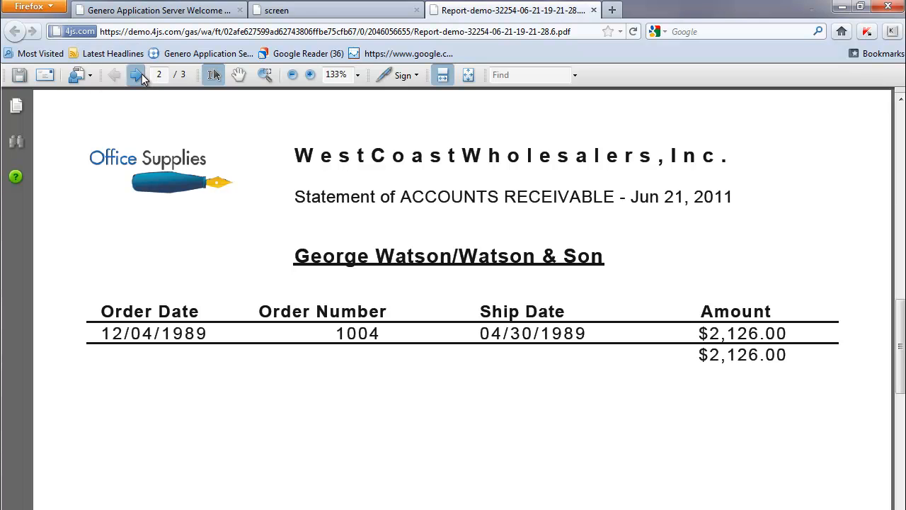